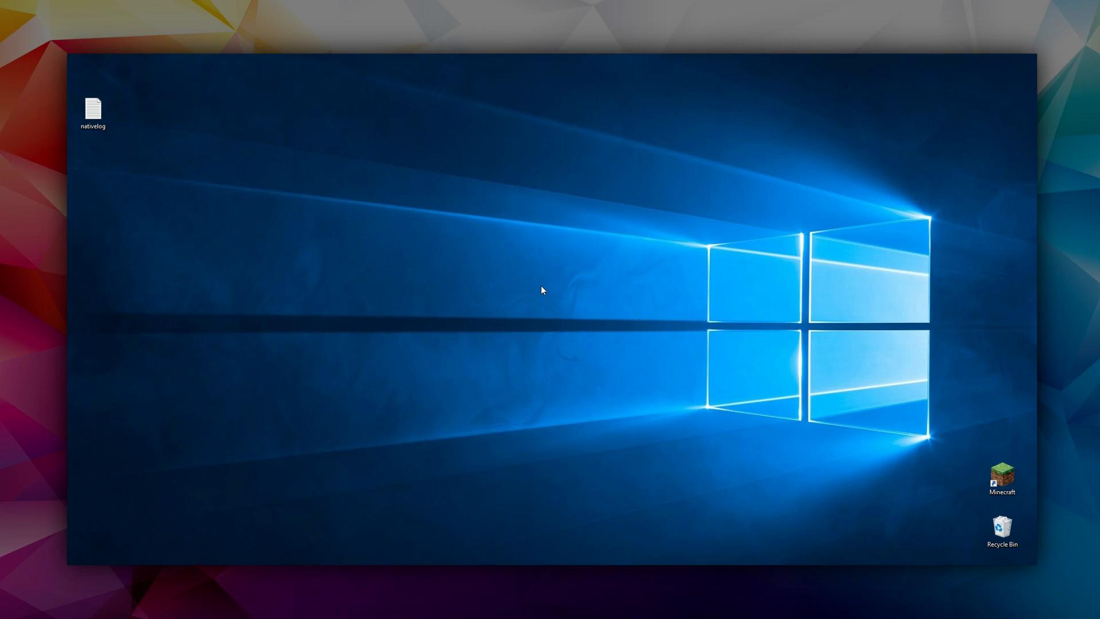
{"action": "mouse_move", "coordinate": [583, 311]}
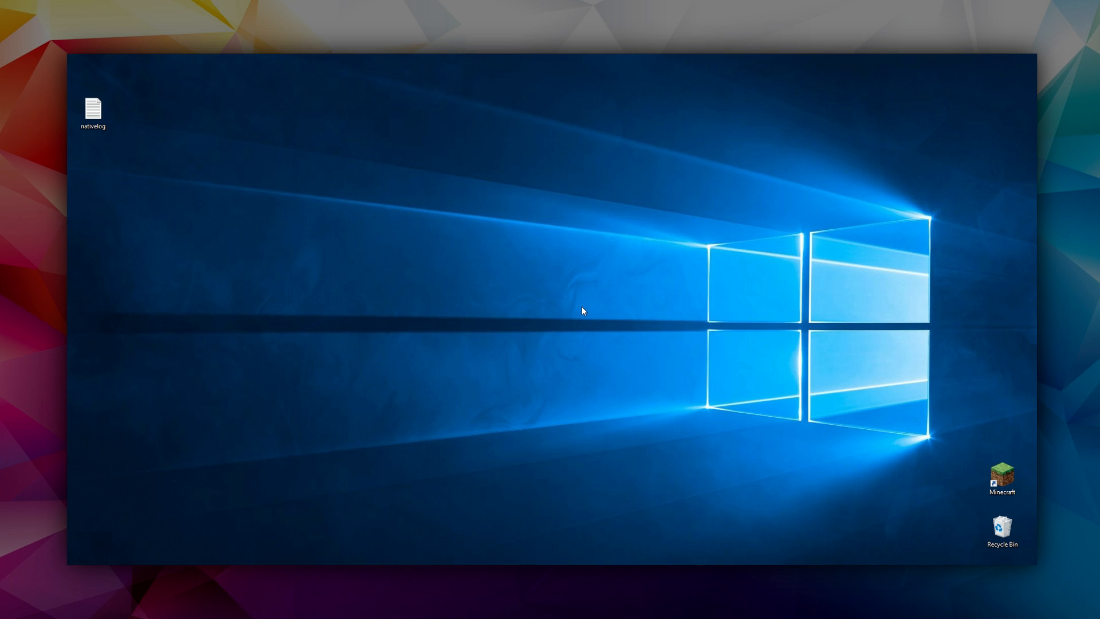
{"action": "mouse_move", "coordinate": [559, 326]}
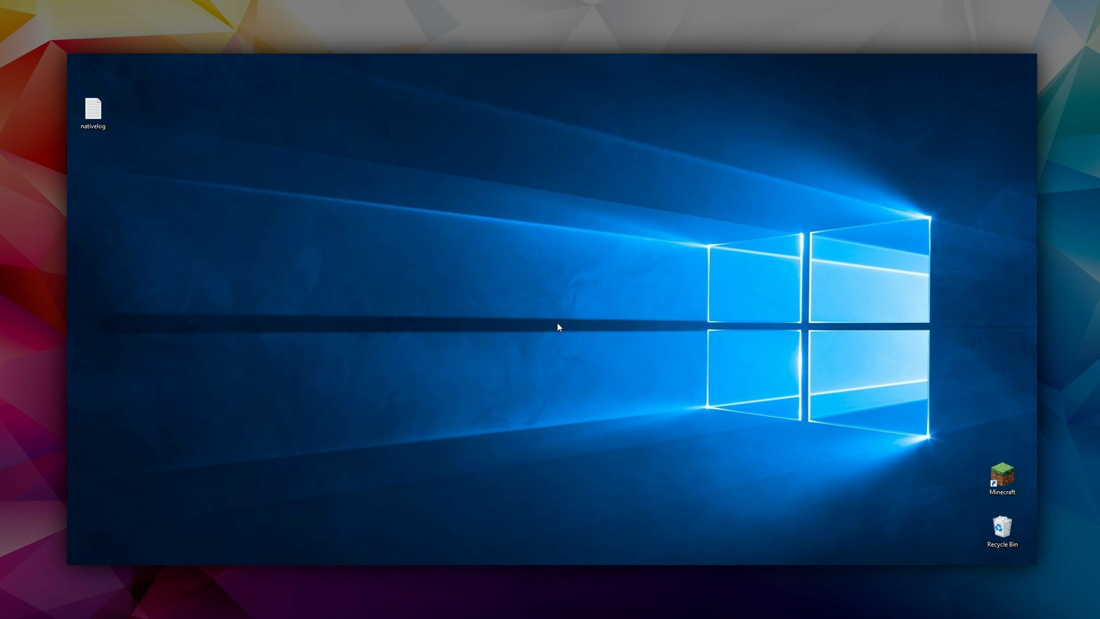
{"action": "mouse_move", "coordinate": [561, 329]}
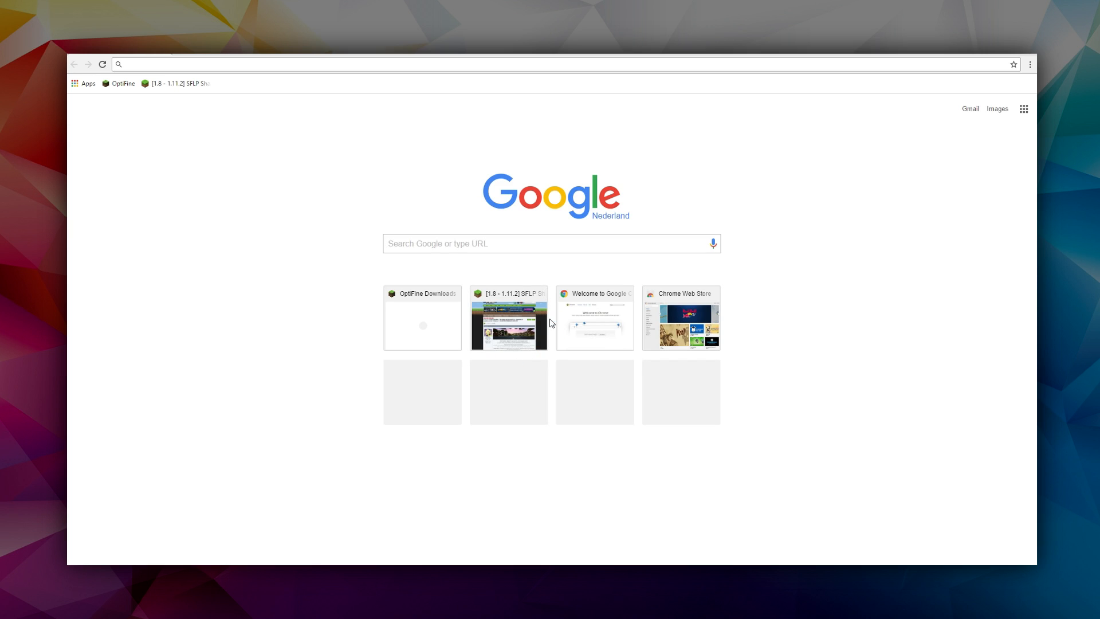
{"action": "mouse_move", "coordinate": [135, 129]}
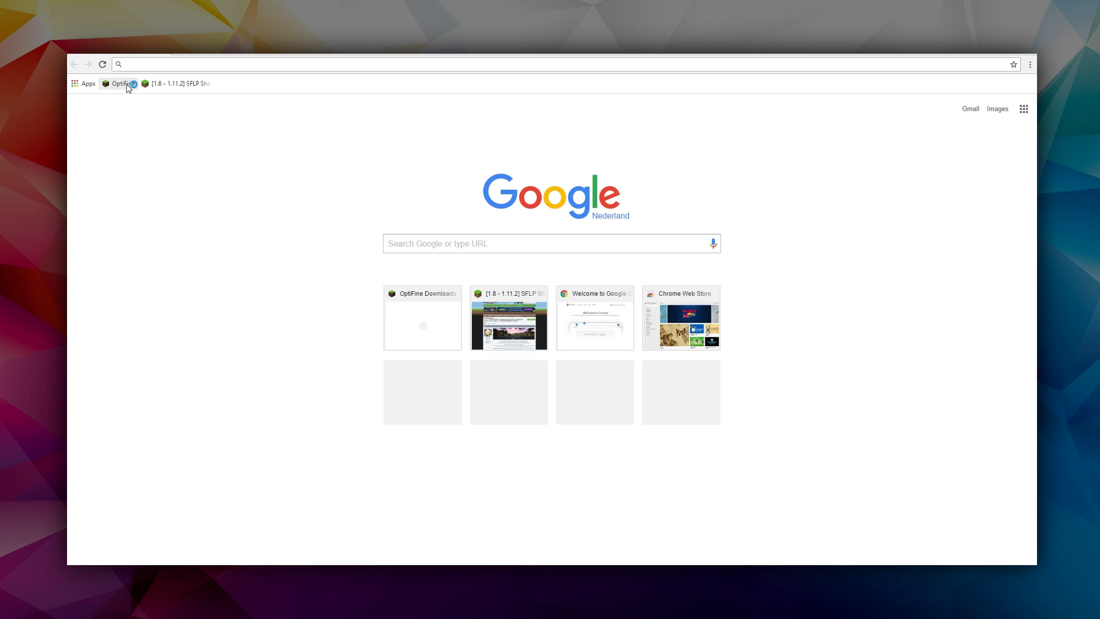
Download OptiFine_1.11.2_HD_U_C2.jar from the OptiFine downloads page via the ad-page jar link
{"action": "left_click", "coordinate": [119, 84]}
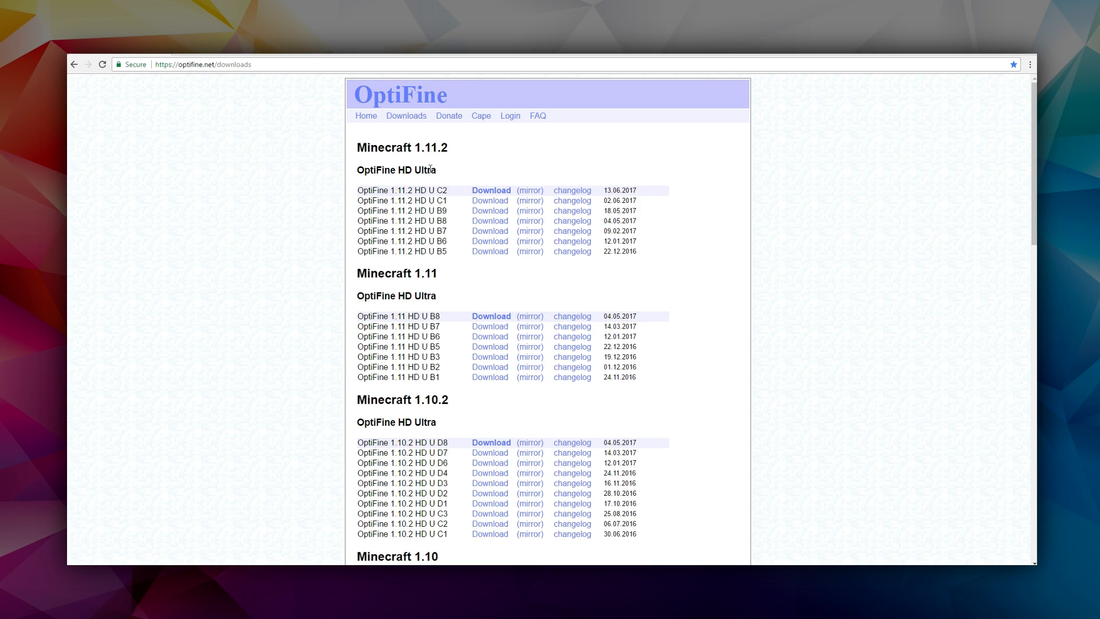
{"action": "mouse_move", "coordinate": [550, 194]}
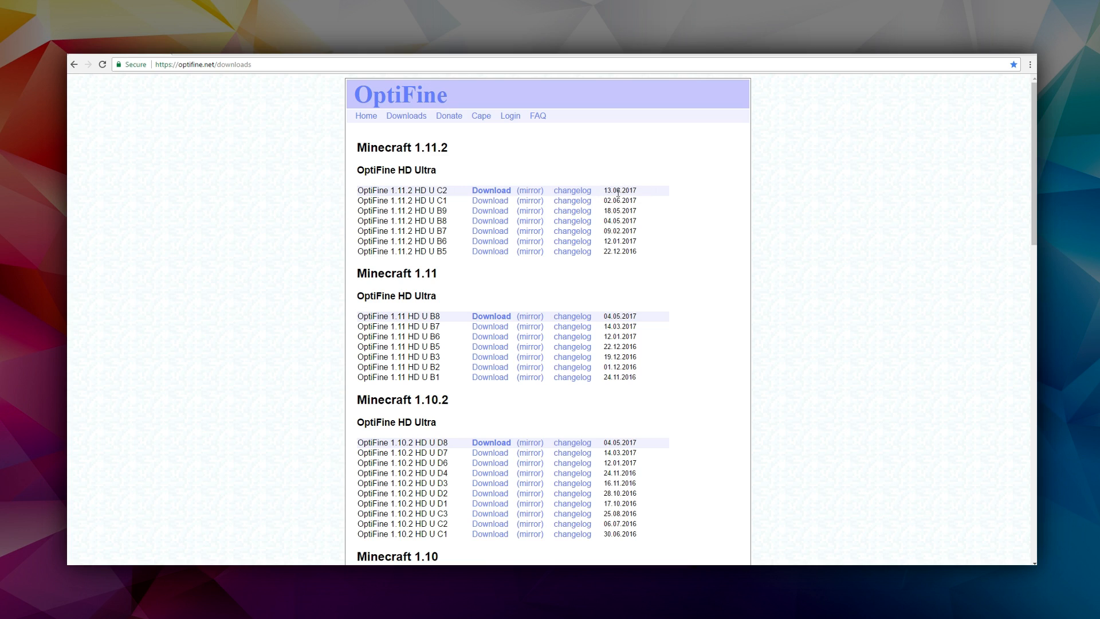
{"action": "mouse_move", "coordinate": [491, 190]}
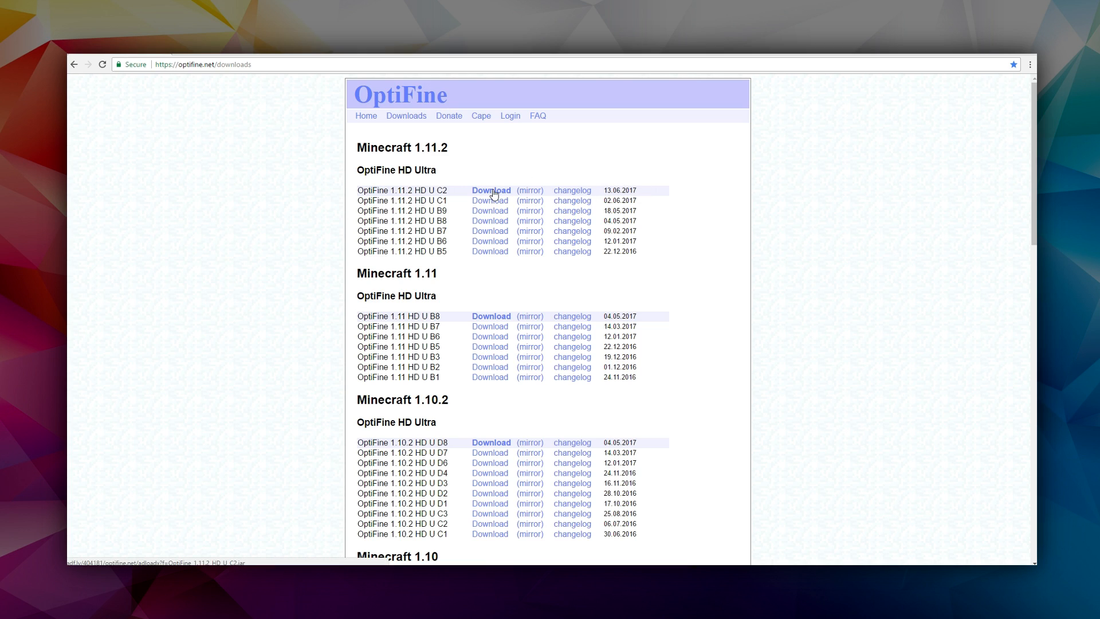
{"action": "left_click", "coordinate": [491, 190]}
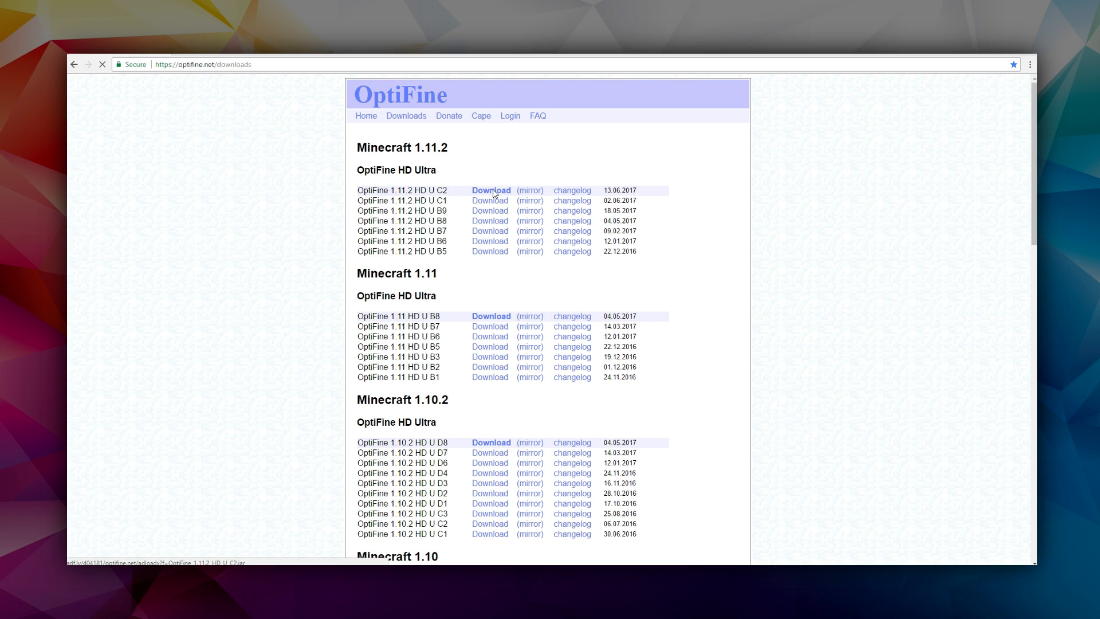
{"action": "left_click", "coordinate": [492, 190]}
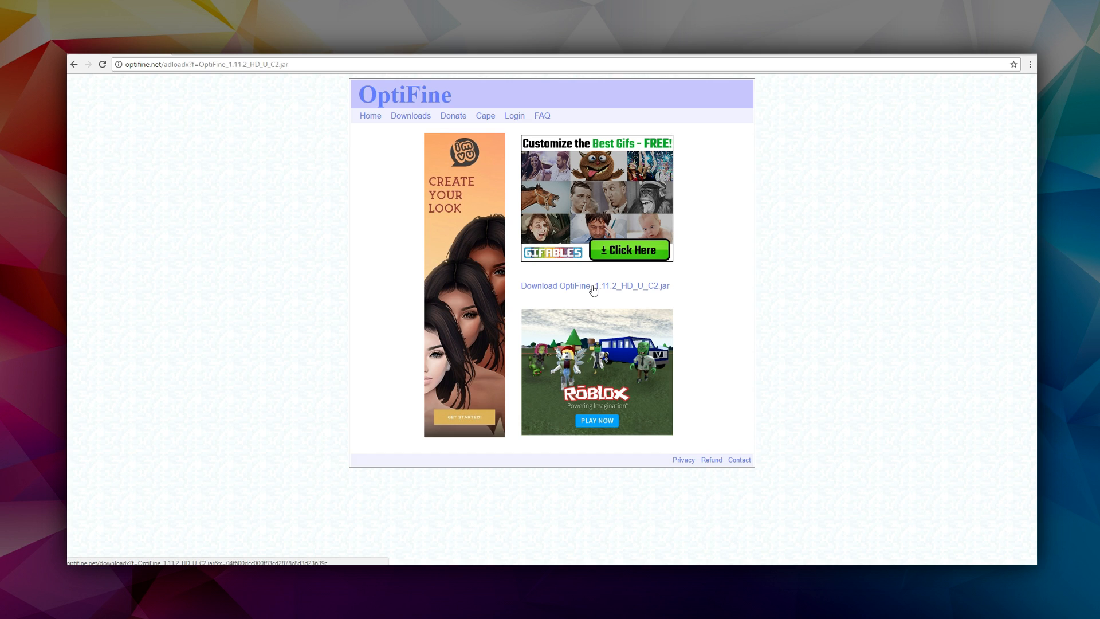
{"action": "left_click", "coordinate": [594, 285]}
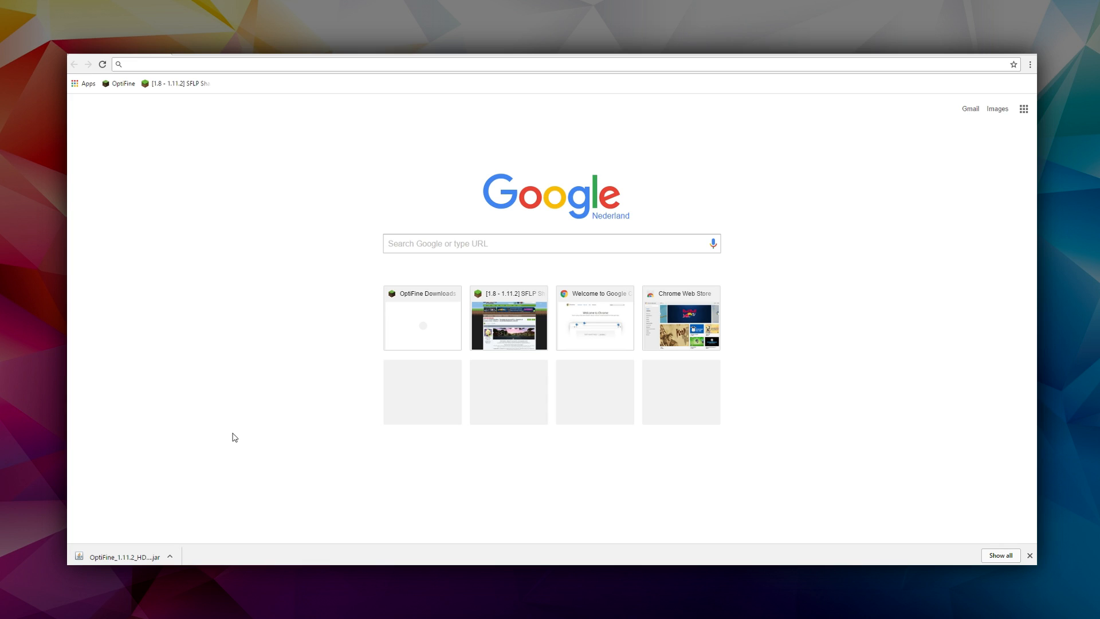
Run the downloaded OptiFine jar and install HD Ultra C2 into the .minecraft folder, confirming success
{"action": "left_click", "coordinate": [123, 557]}
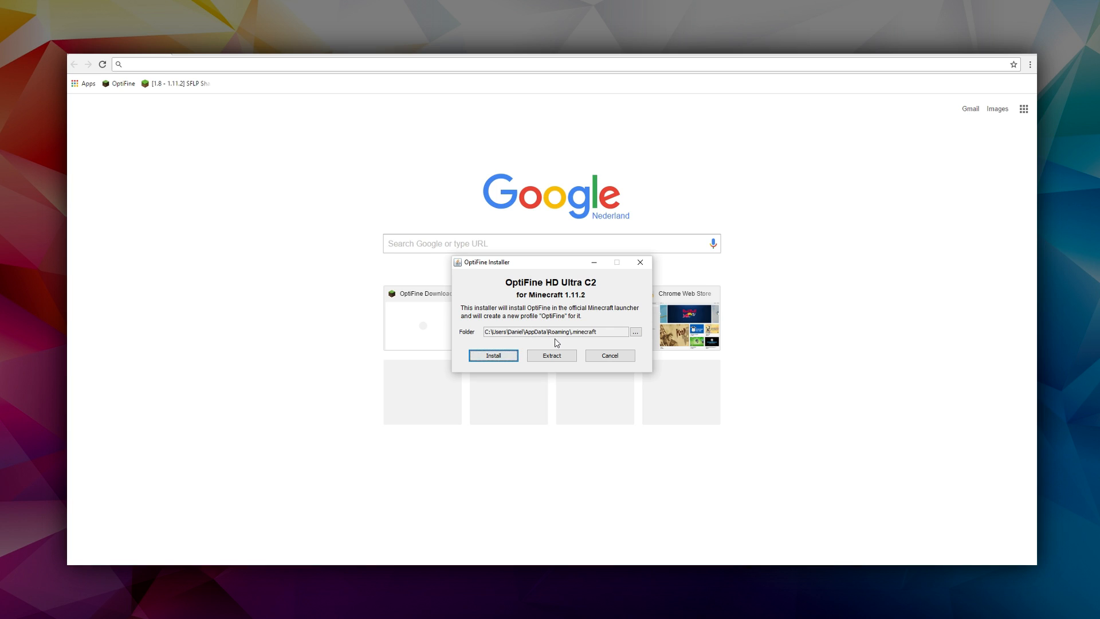
{"action": "mouse_move", "coordinate": [496, 326]}
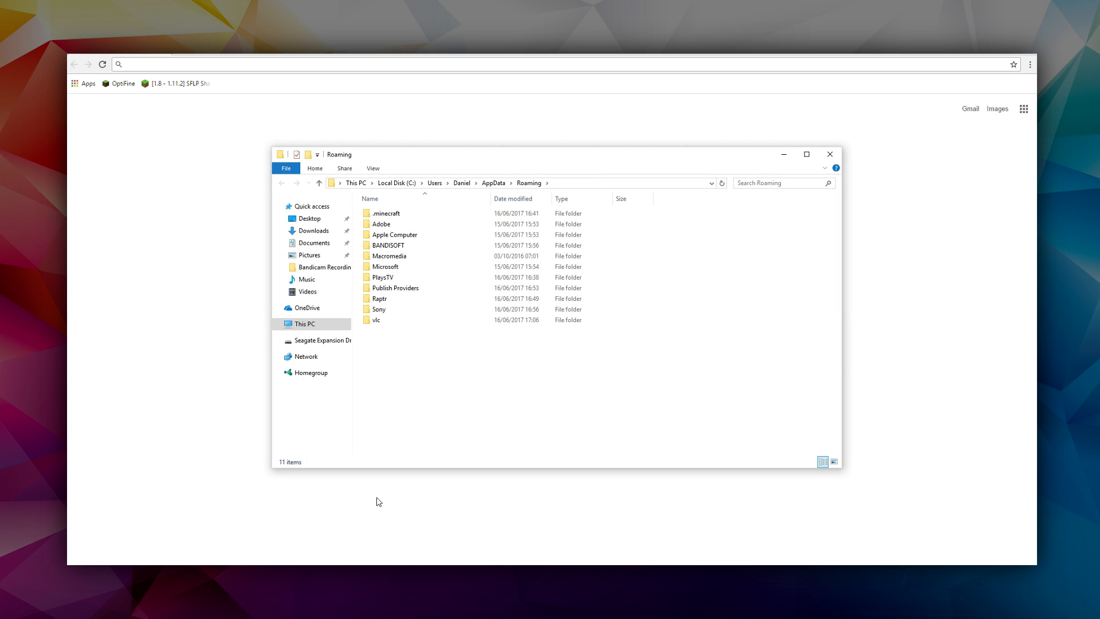
{"action": "left_click", "coordinate": [386, 213]}
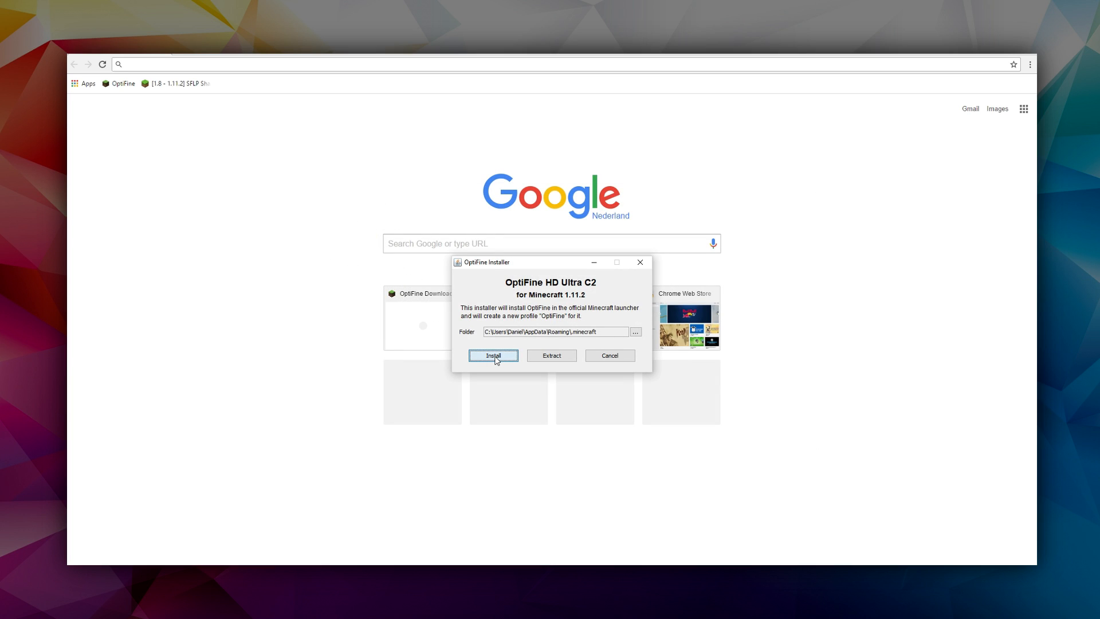
{"action": "left_click", "coordinate": [492, 355]}
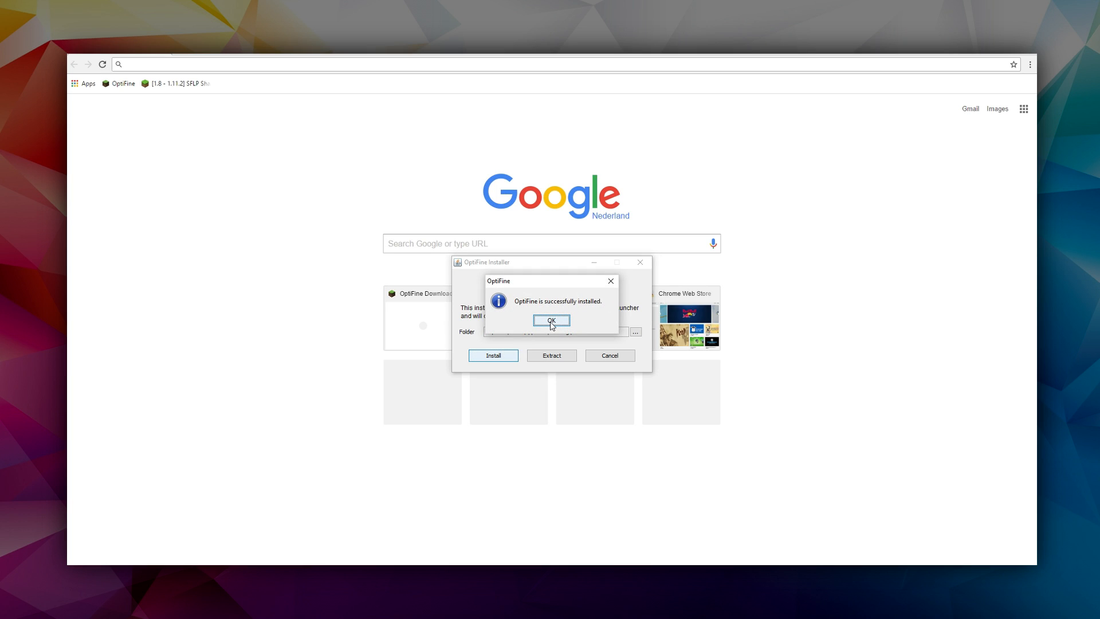
{"action": "left_click", "coordinate": [551, 320]}
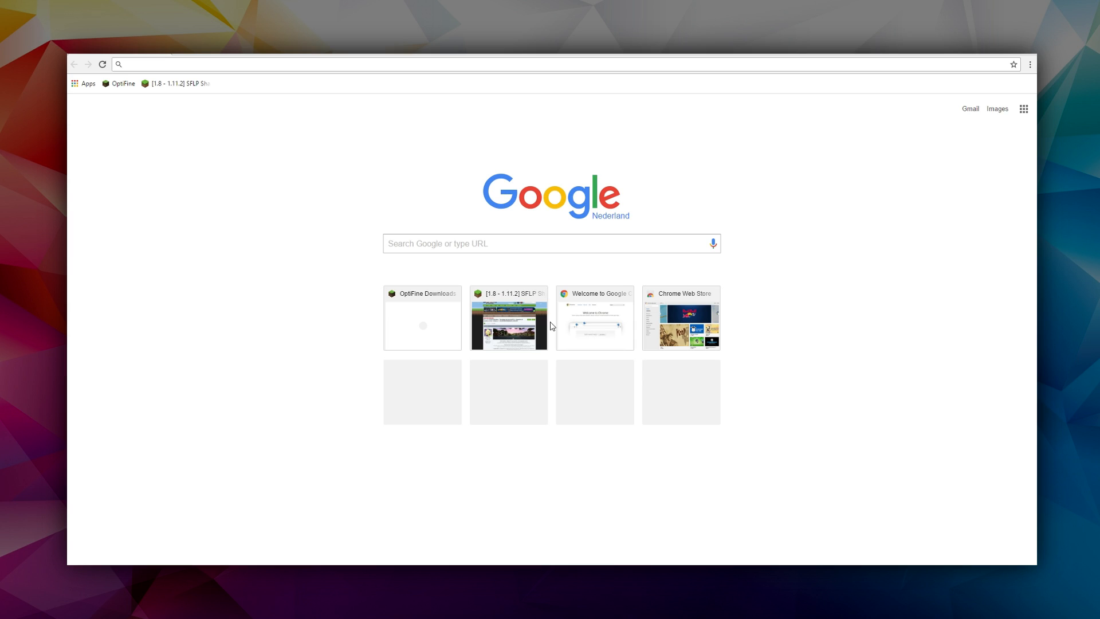
{"action": "mouse_move", "coordinate": [519, 327]}
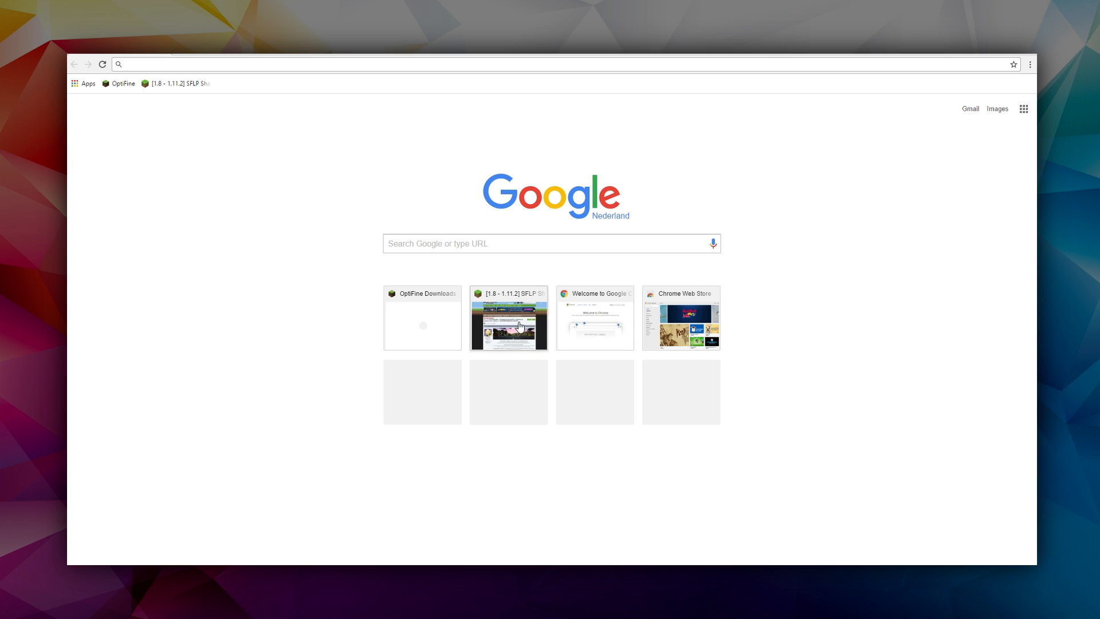
From the SFLP Shaders thread's Downloads section, fetch the Lite RC1 zip via the Dropbox direct download
{"action": "left_click", "coordinate": [507, 318]}
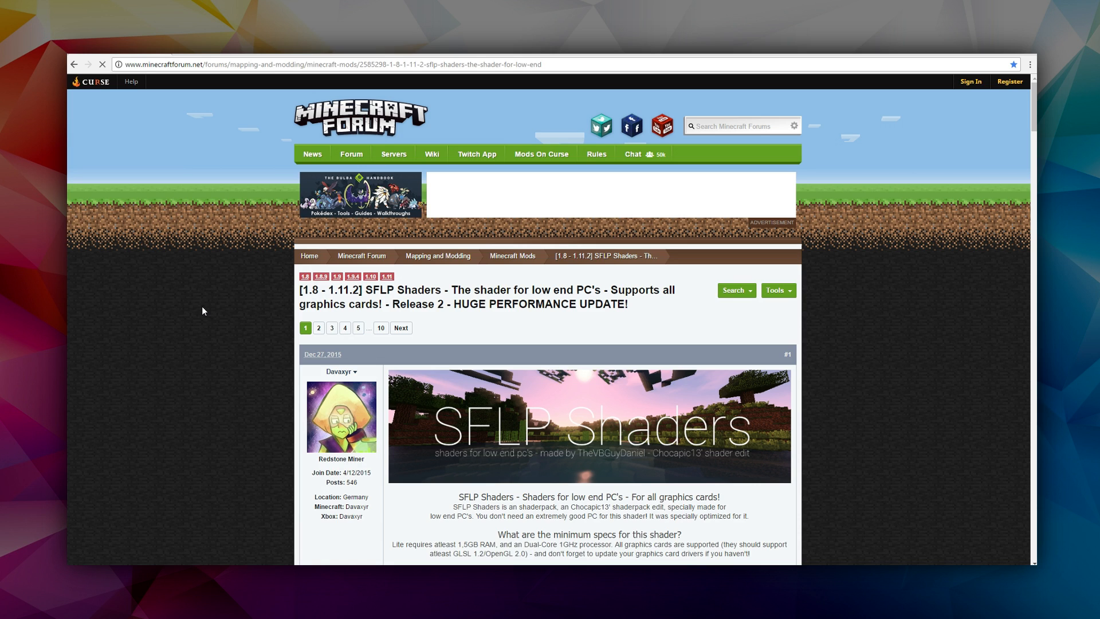
{"action": "scroll", "scroll_direction": "down", "scroll_amount": 3}
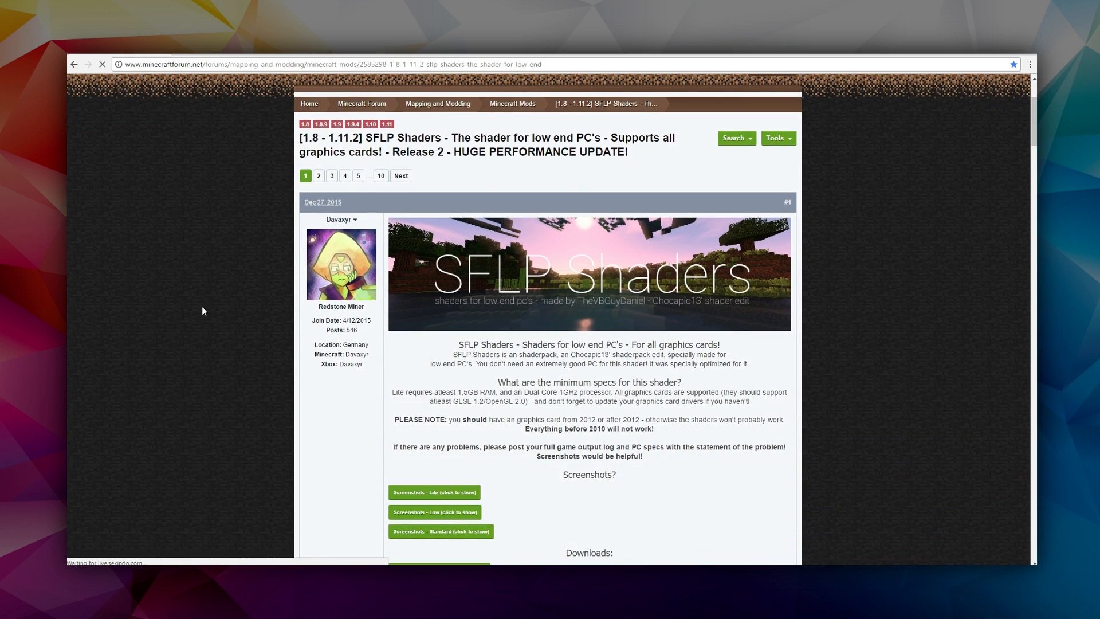
{"action": "scroll", "scroll_direction": "down", "scroll_amount": 3}
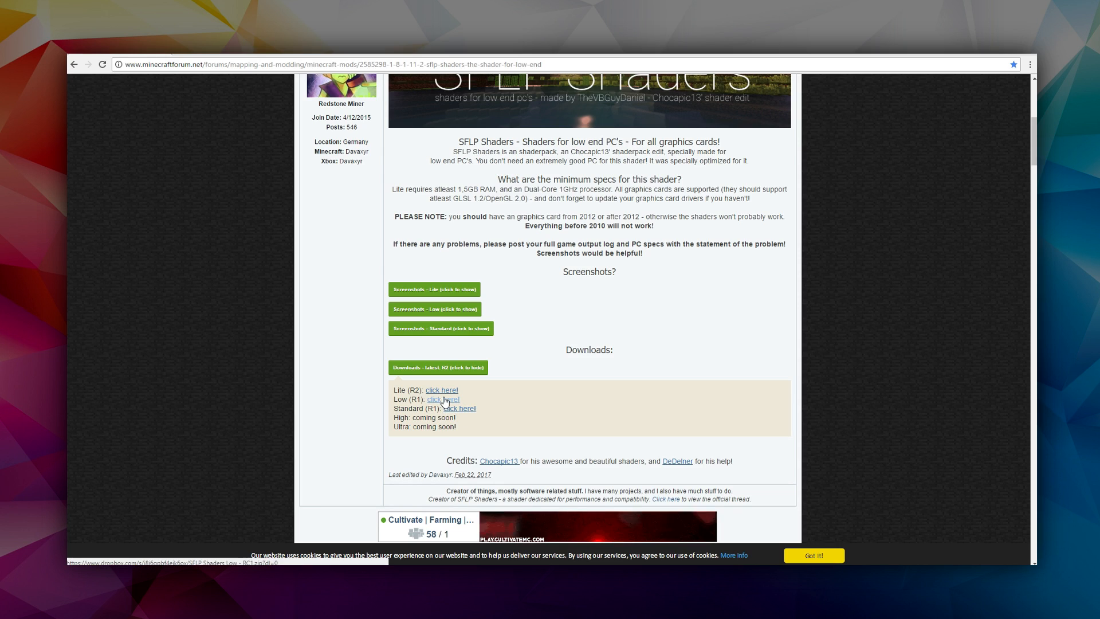
{"action": "left_click", "coordinate": [441, 389]}
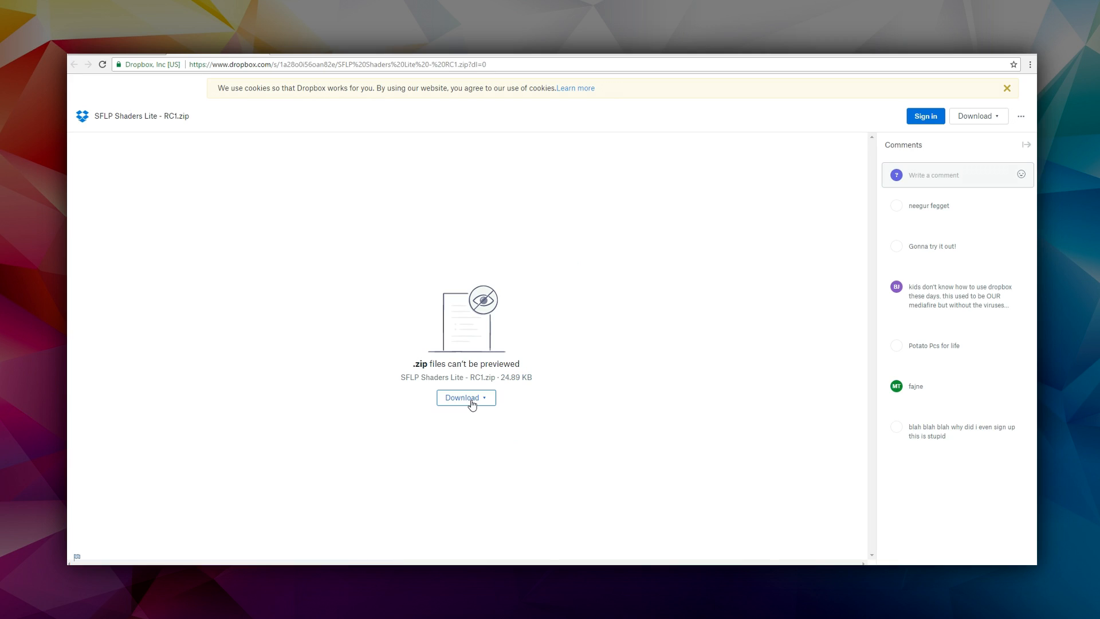
{"action": "left_click", "coordinate": [482, 398]}
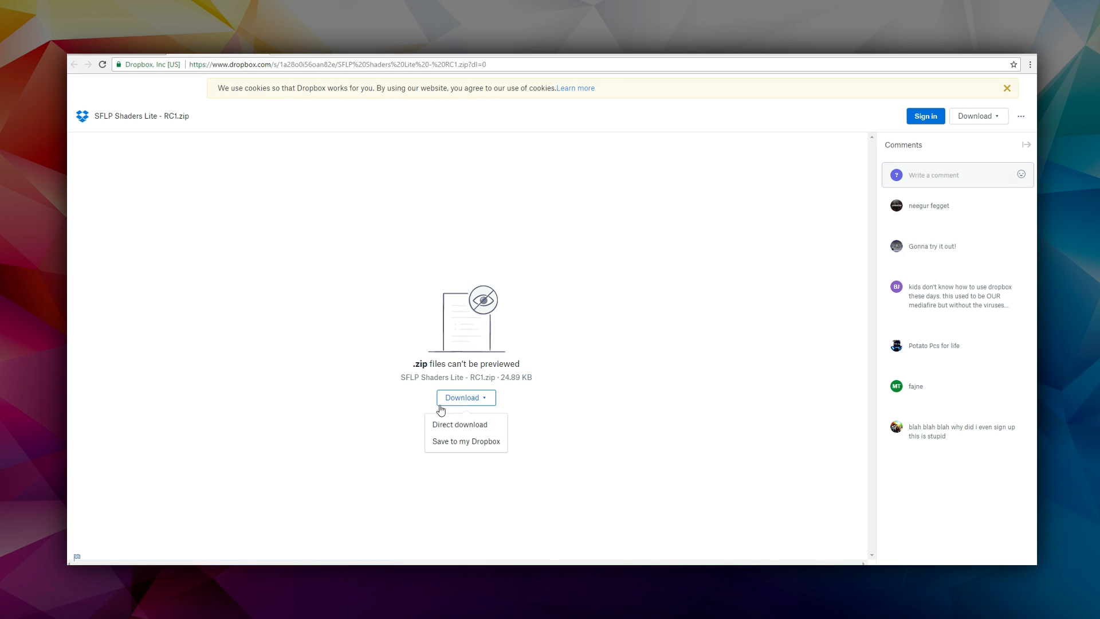
{"action": "left_click", "coordinate": [459, 424]}
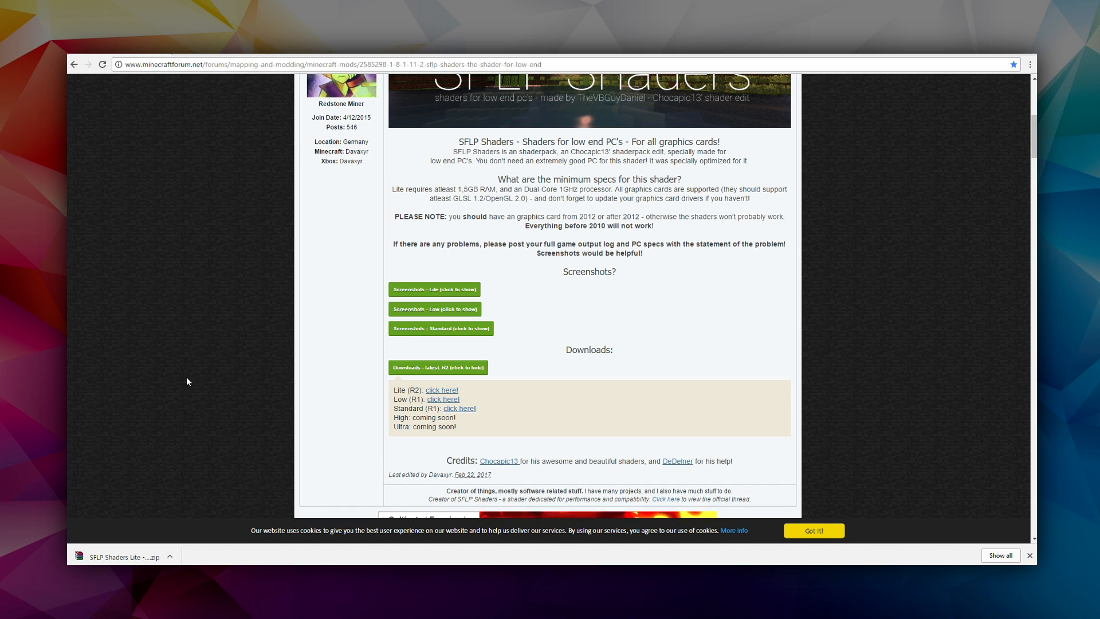
{"action": "scroll", "scroll_direction": "up", "scroll_amount": 3}
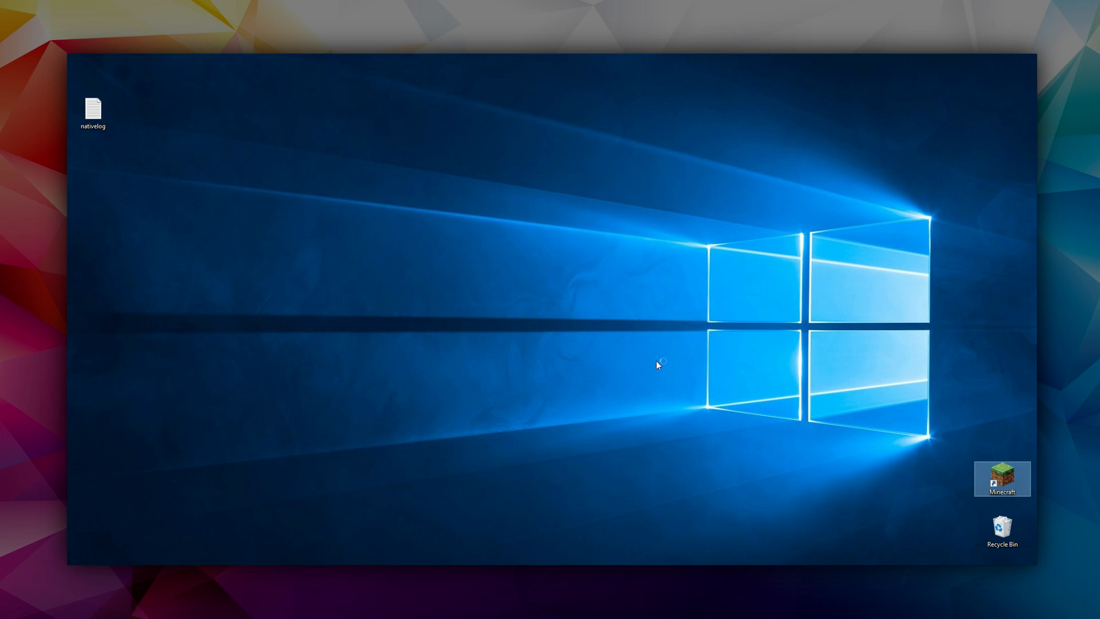
Start the Minecraft Launcher, choose the OptiFine profile and launch Minecraft 1.11.2
{"action": "double_click", "coordinate": [1001, 478]}
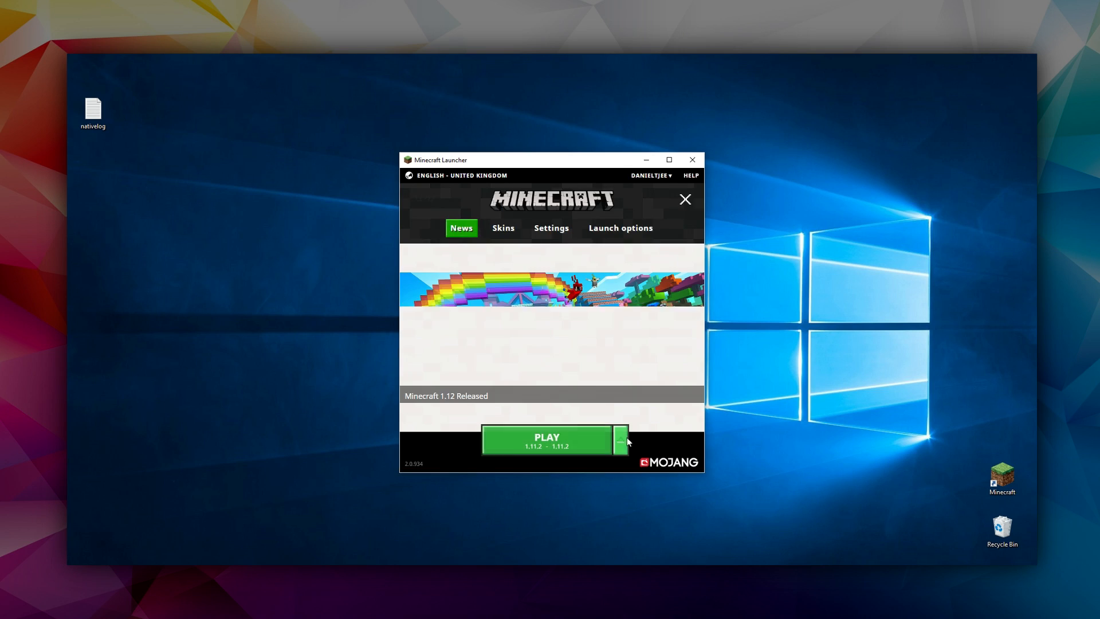
{"action": "left_click", "coordinate": [620, 438]}
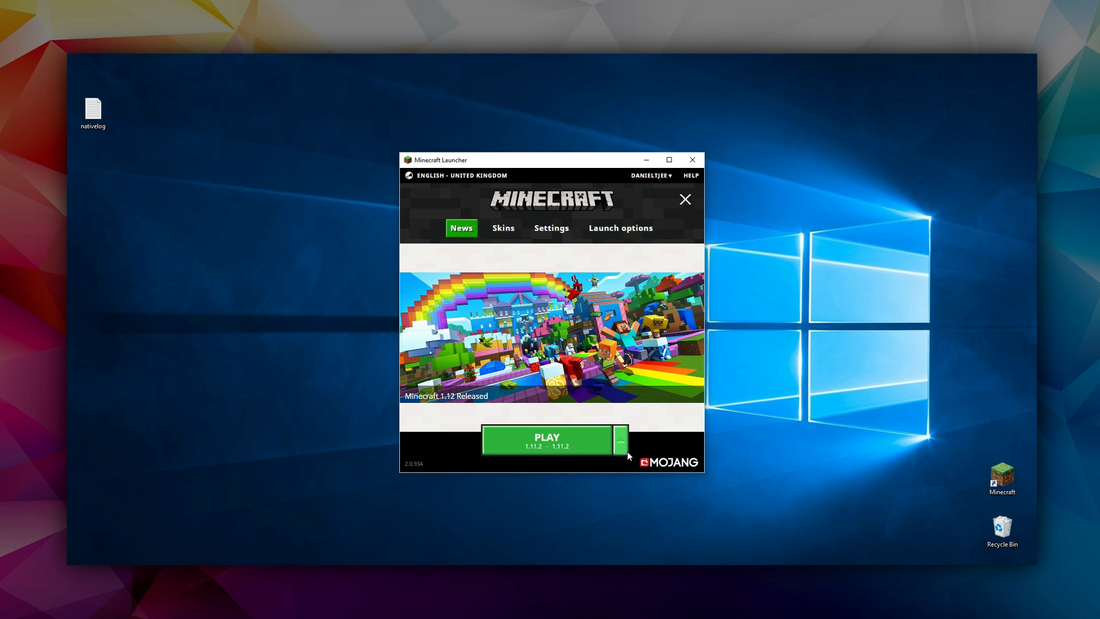
{"action": "left_click", "coordinate": [619, 440]}
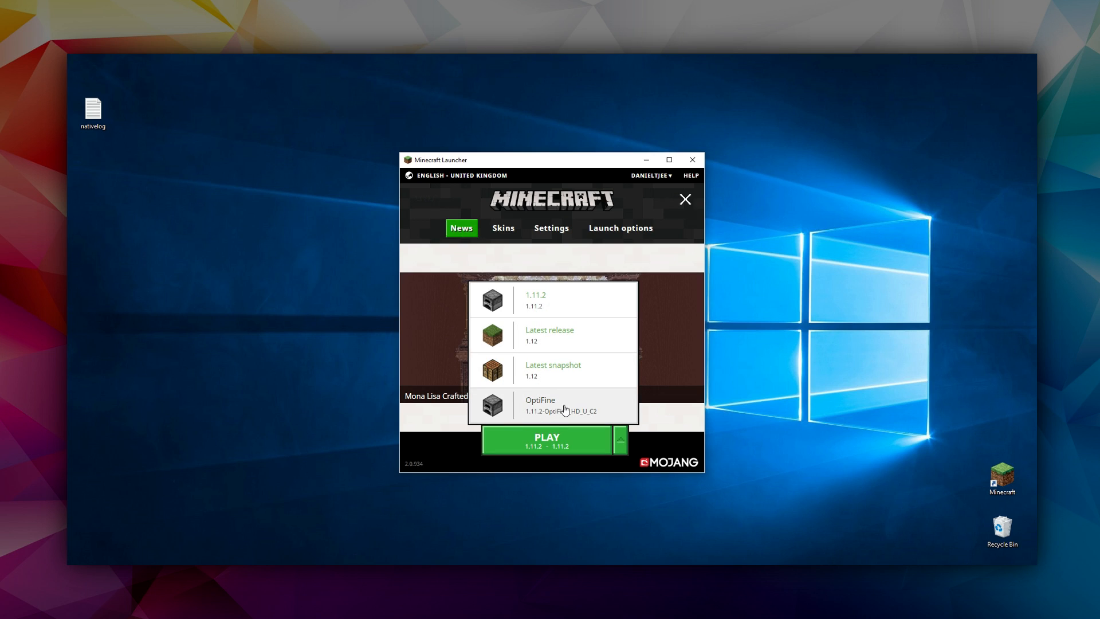
{"action": "left_click", "coordinate": [540, 405]}
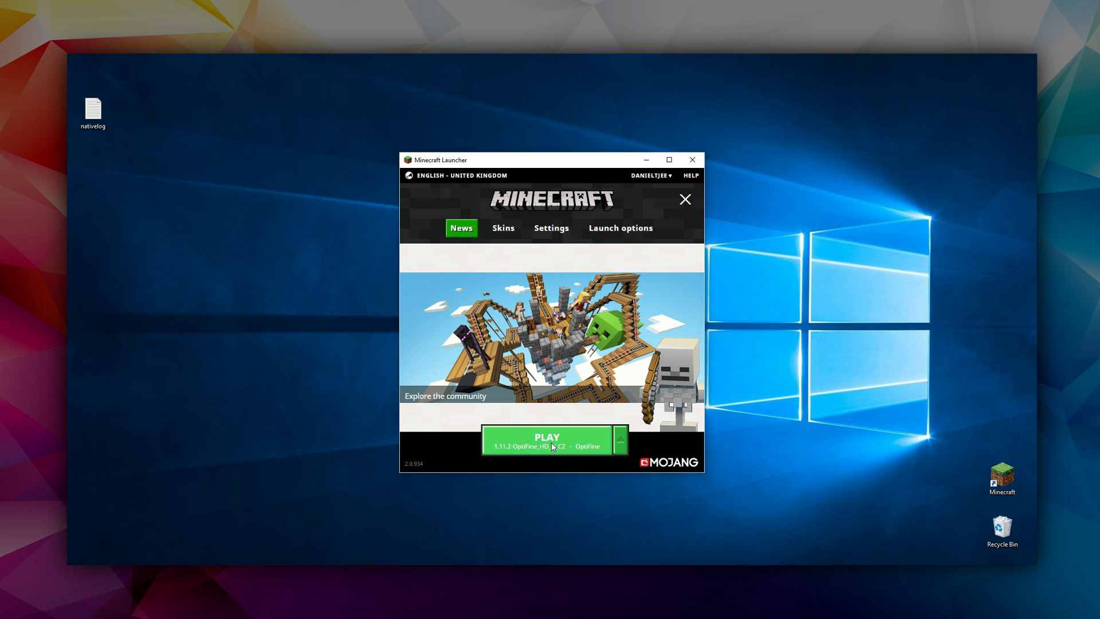
{"action": "left_click", "coordinate": [545, 440]}
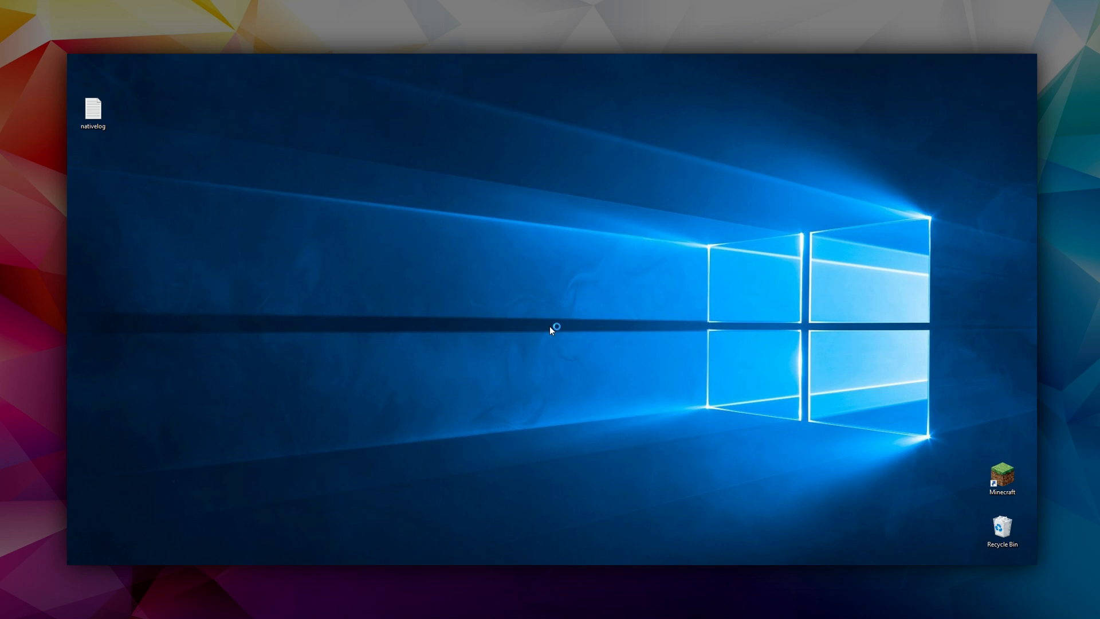
{"action": "double_click", "coordinate": [1001, 475]}
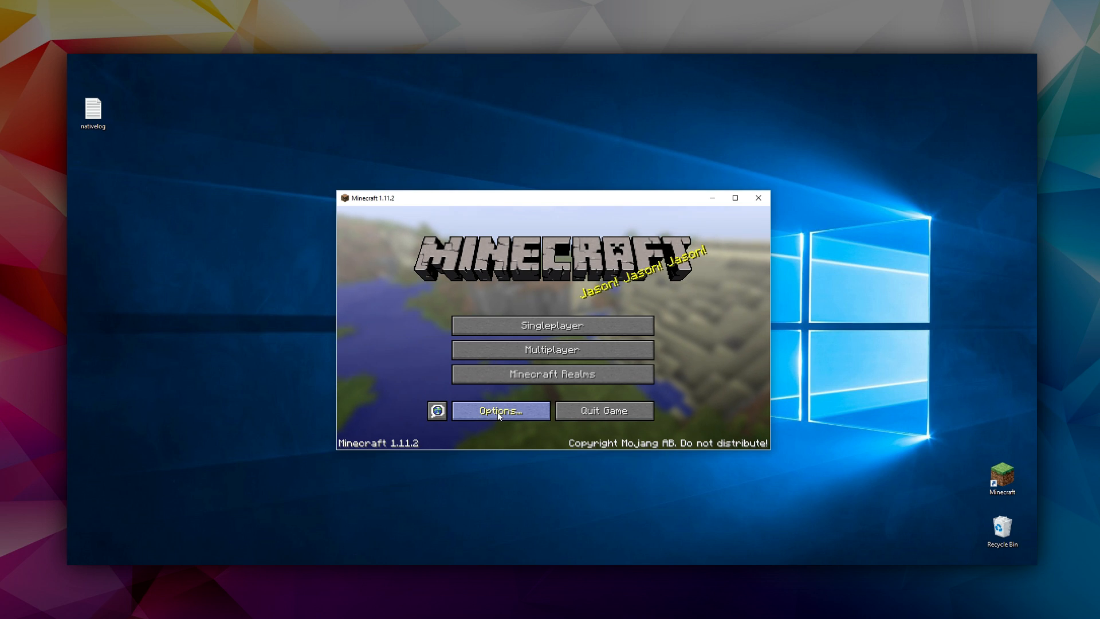
Reach the OptiFine Shaders screen through Options and Video Settings, listing only OFF and (internal)
{"action": "left_click", "coordinate": [500, 410]}
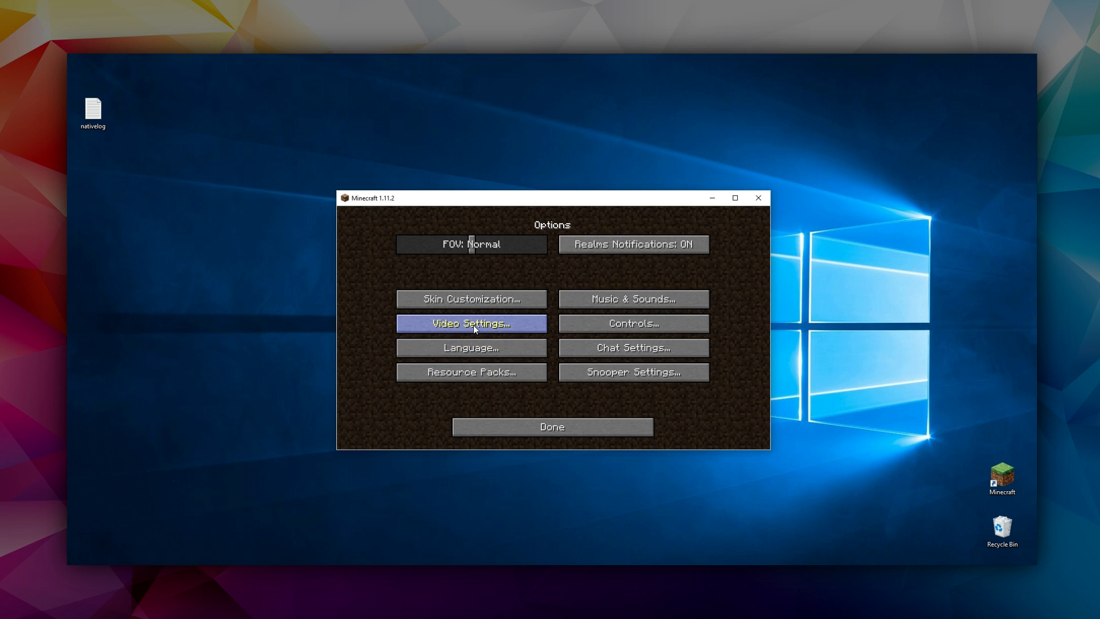
{"action": "left_click", "coordinate": [471, 323]}
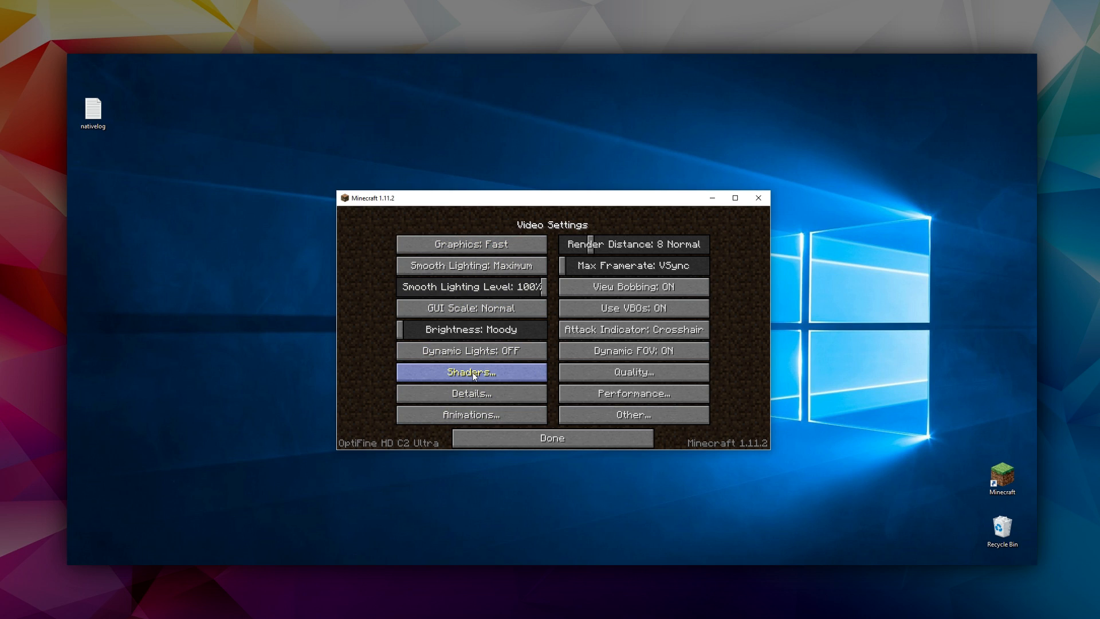
{"action": "left_click", "coordinate": [471, 371]}
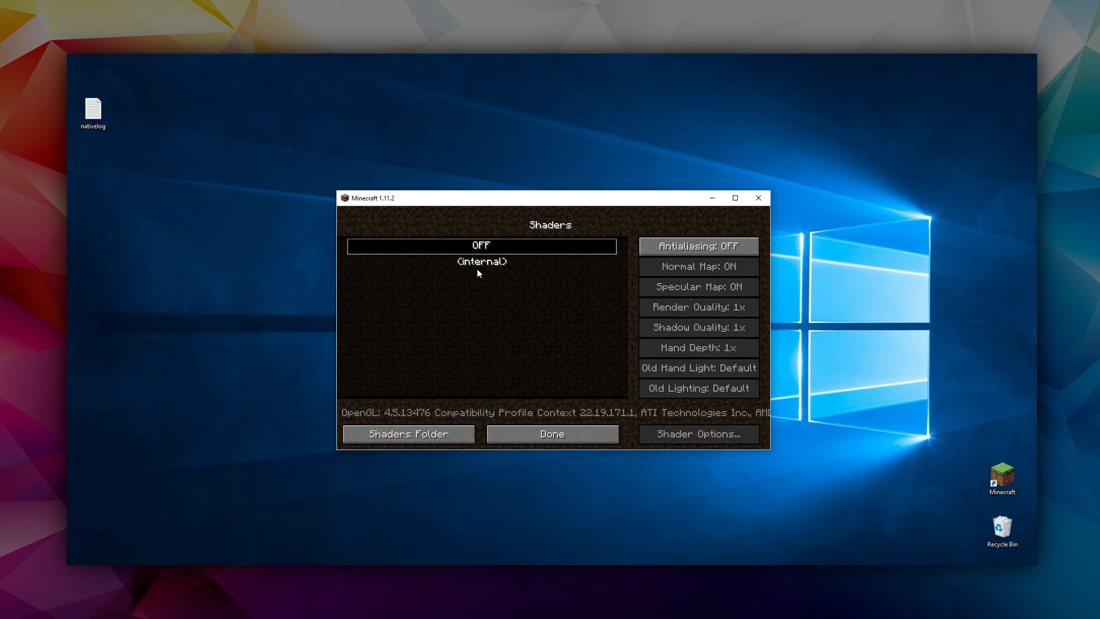
{"action": "mouse_move", "coordinate": [484, 251]}
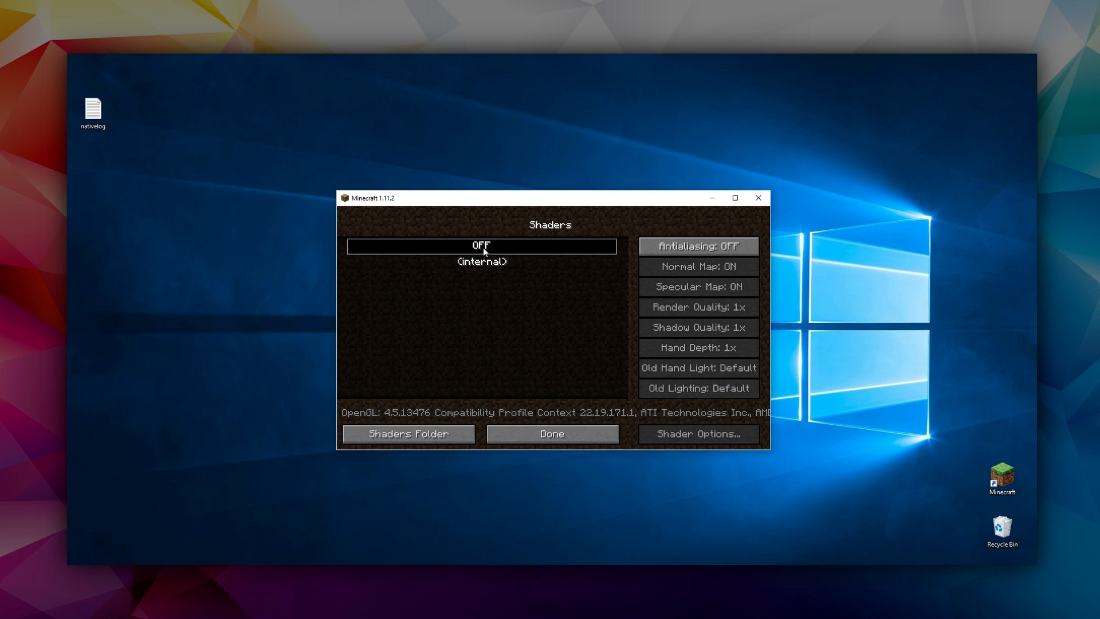
{"action": "mouse_move", "coordinate": [486, 267]}
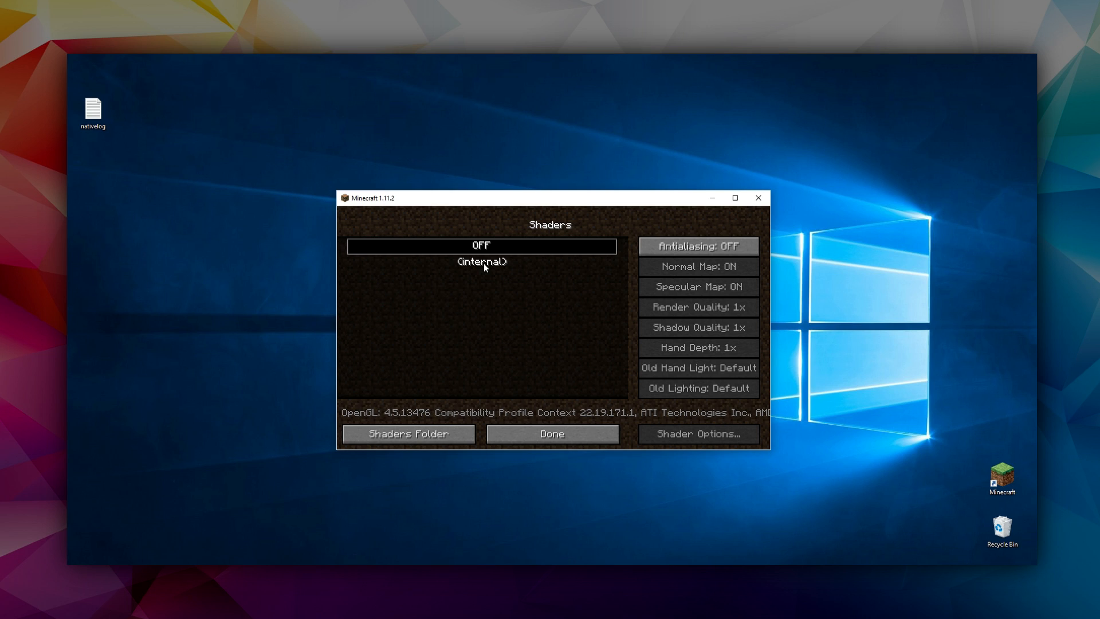
{"action": "mouse_move", "coordinate": [447, 354]}
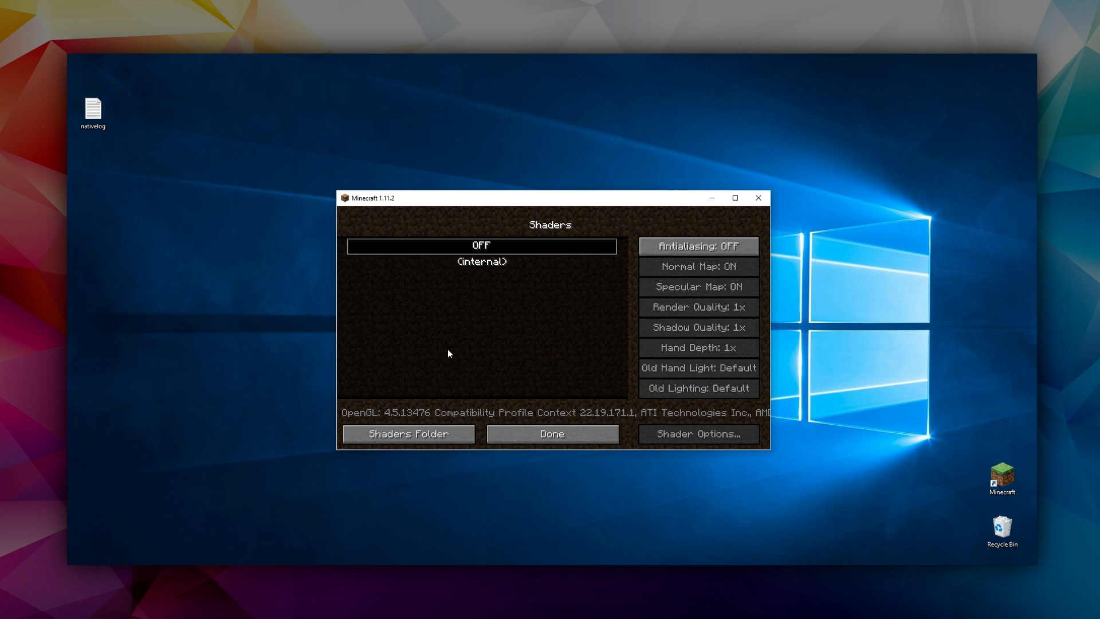
Place the SFLP Shaders Lite - RC1 zip into the shaderpacks folder and reopen it from .minecraft
{"action": "left_click", "coordinate": [408, 433]}
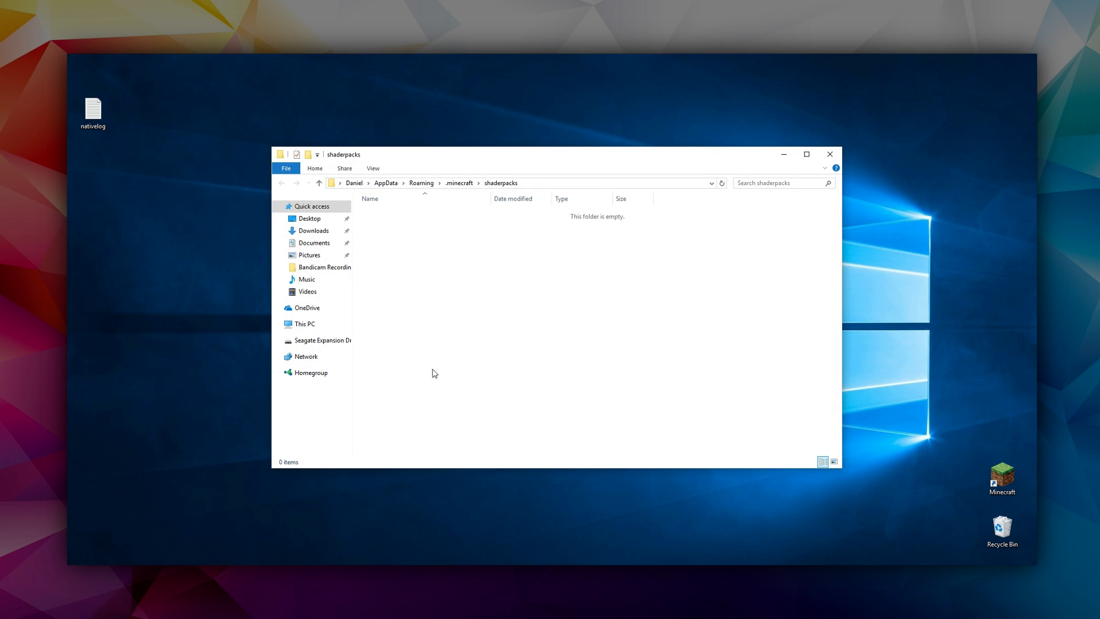
{"action": "mouse_move", "coordinate": [568, 270]}
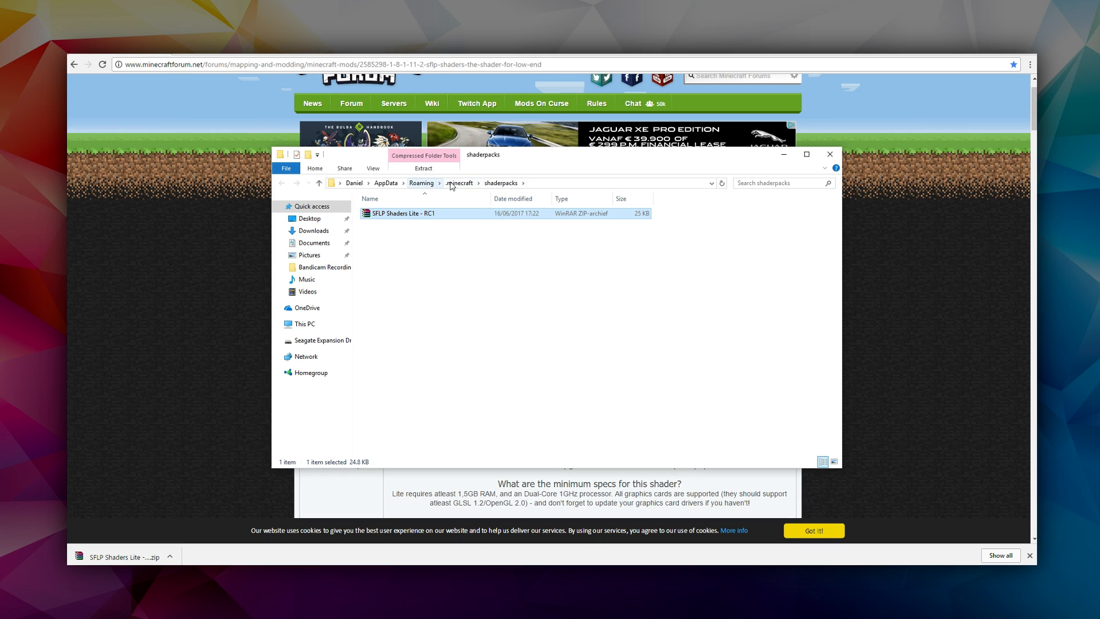
{"action": "left_click", "coordinate": [460, 183]}
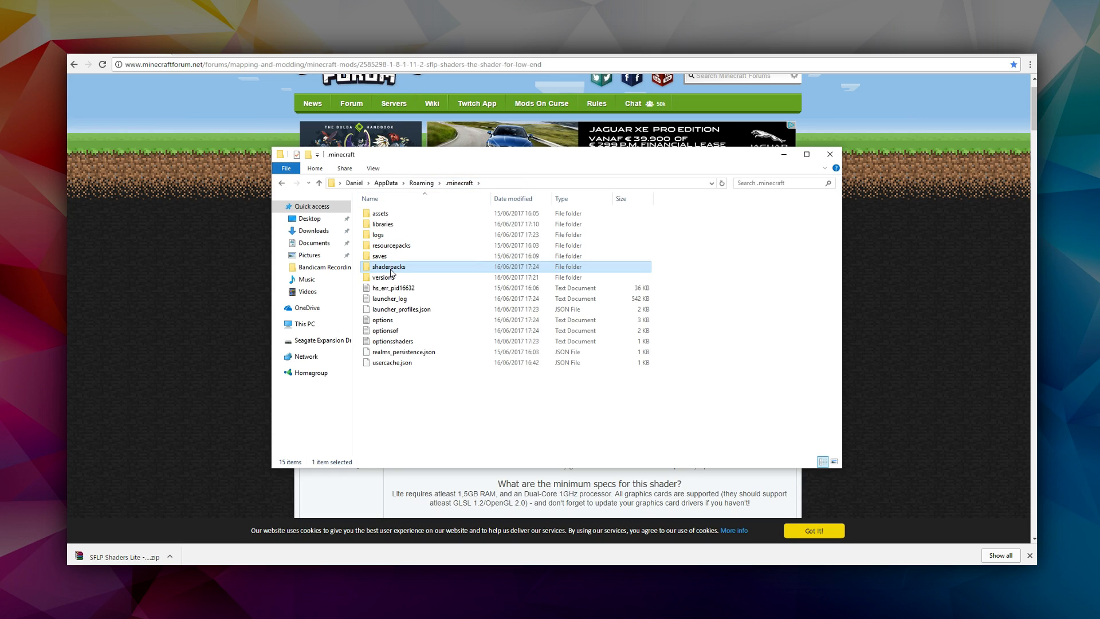
{"action": "double_click", "coordinate": [388, 267]}
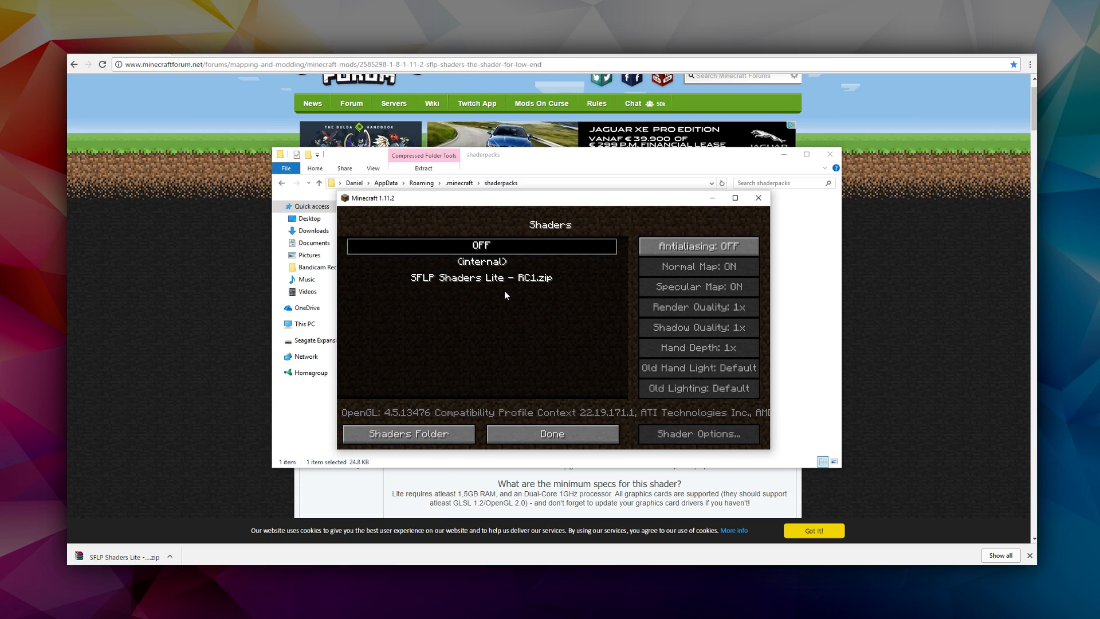
{"action": "mouse_move", "coordinate": [509, 399]}
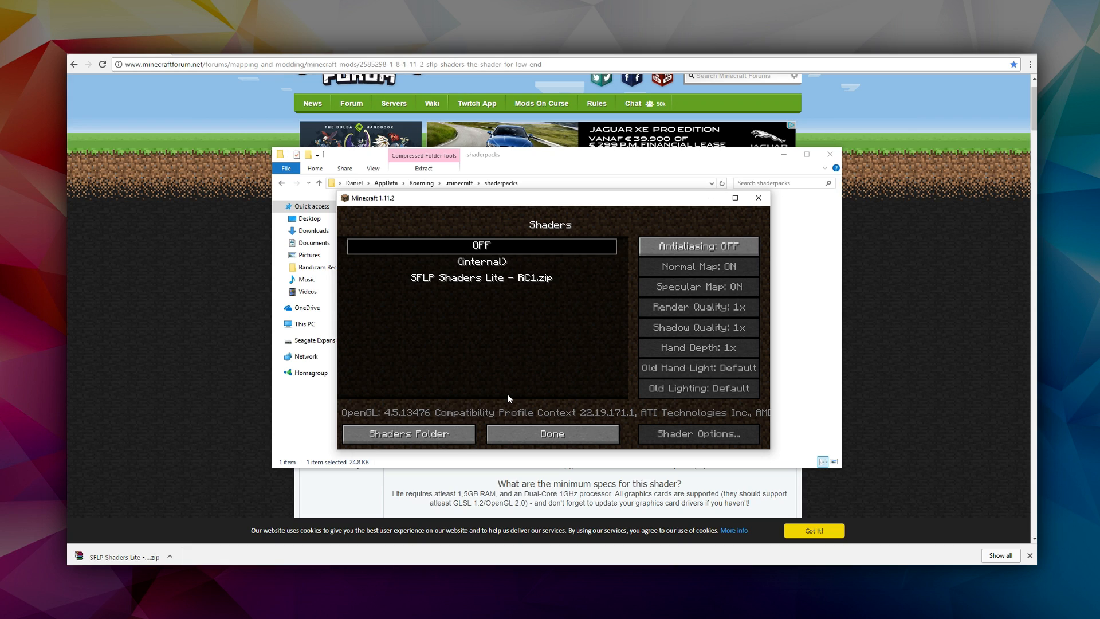
{"action": "mouse_move", "coordinate": [488, 341]}
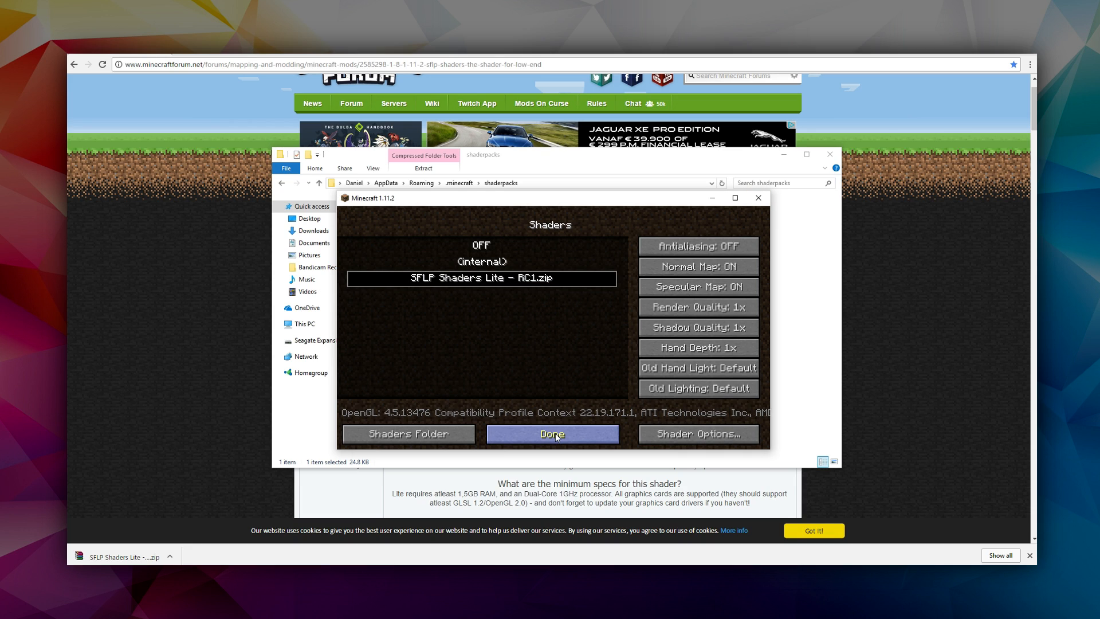
Confirm SFLP Shaders Lite - RC1.zip as the active shader and go to the Singleplayer world list
{"action": "left_click", "coordinate": [552, 433]}
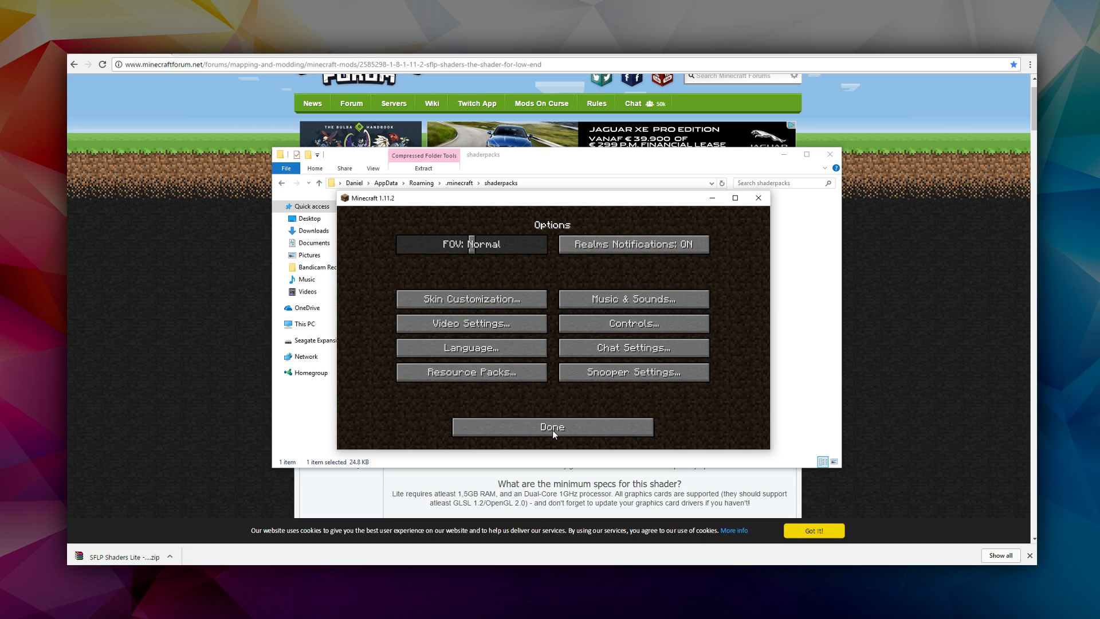
{"action": "left_click", "coordinate": [551, 426]}
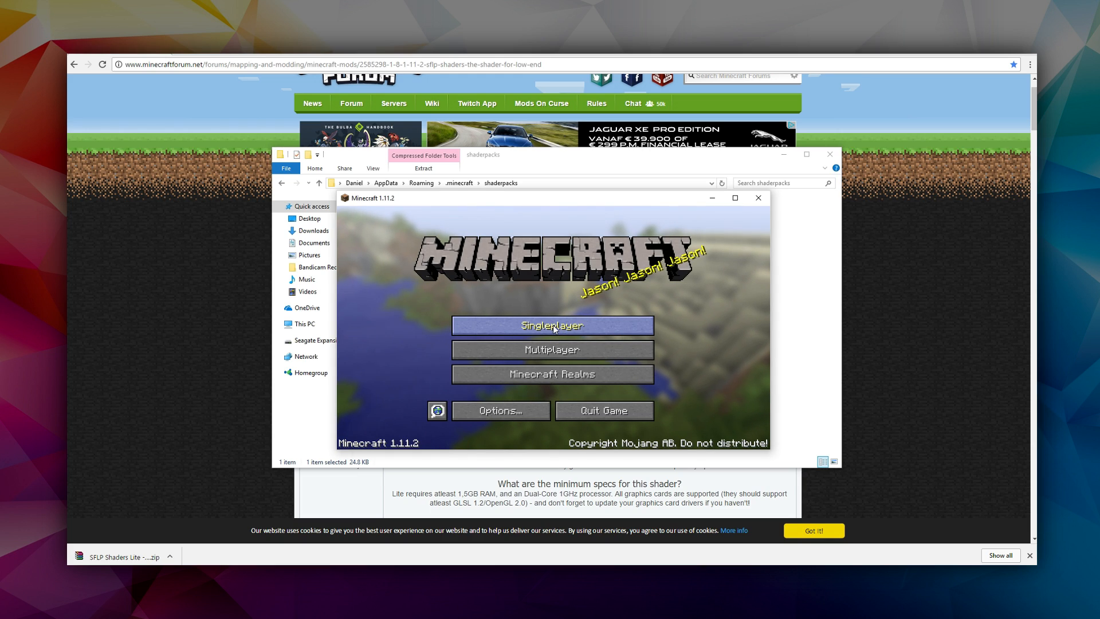
{"action": "left_click", "coordinate": [551, 324]}
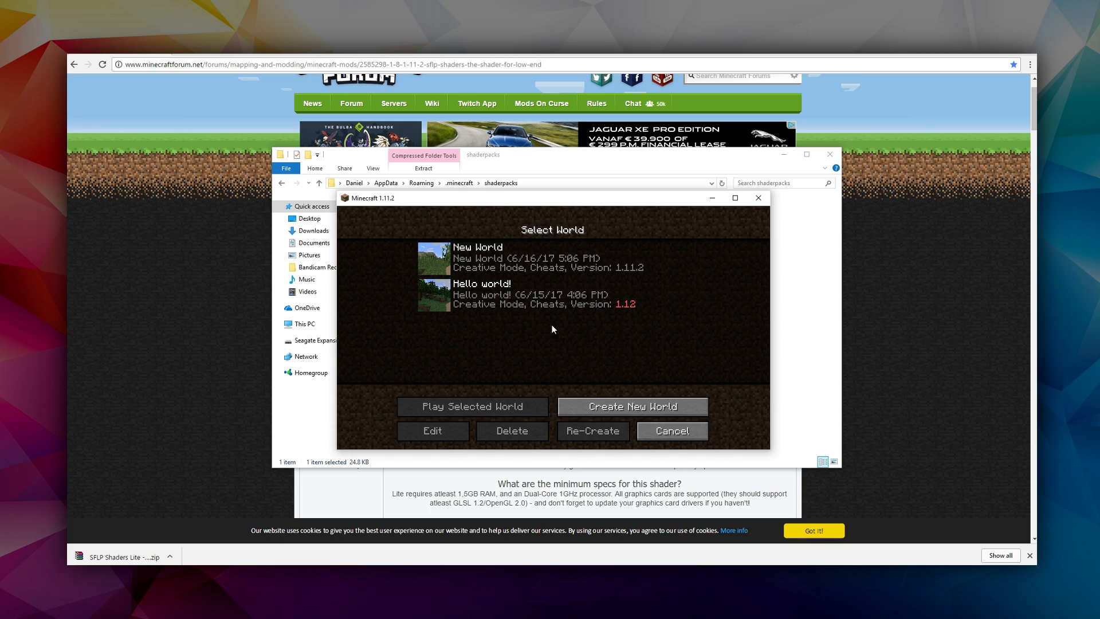